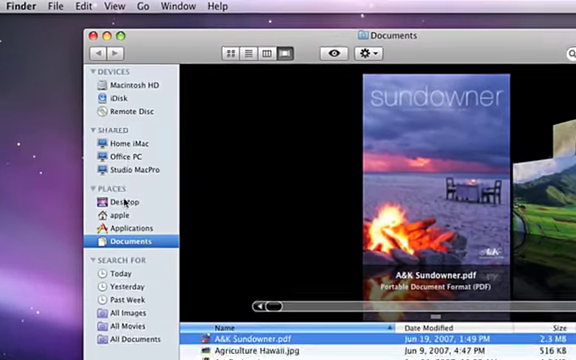
Browse Remote Disc and select Office PC to reveal its Microsoft Office 2008 disc
click(135, 110)
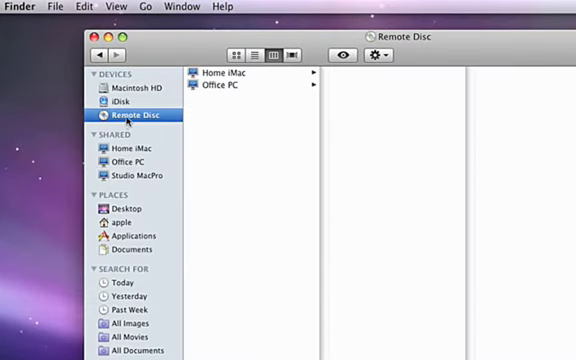
mouse_move(240, 113)
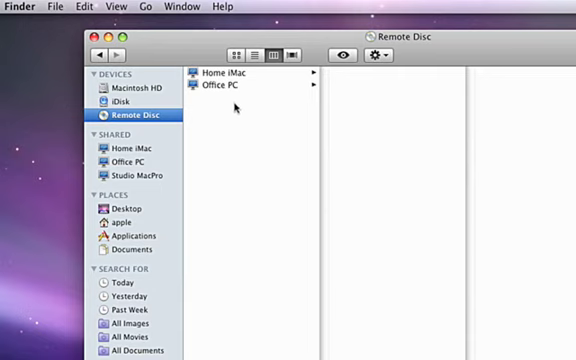
click(217, 85)
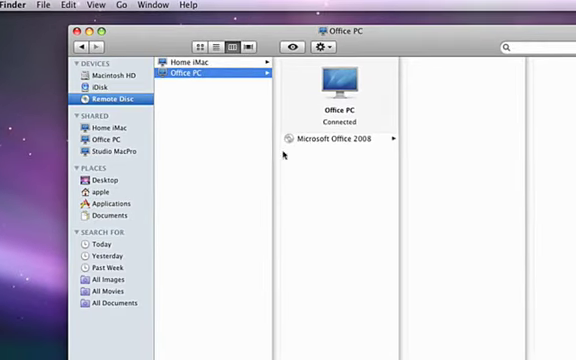
mouse_move(293, 153)
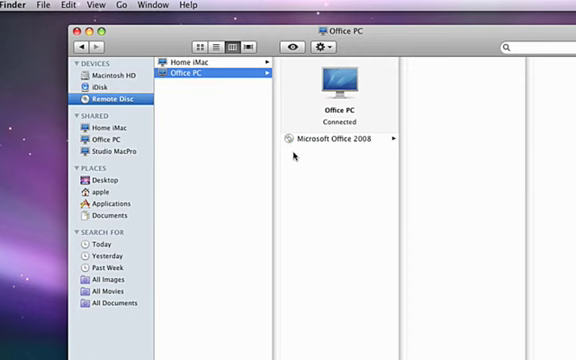
Mount the Microsoft Office 2008 remote disc and run its Office Installer
click(340, 137)
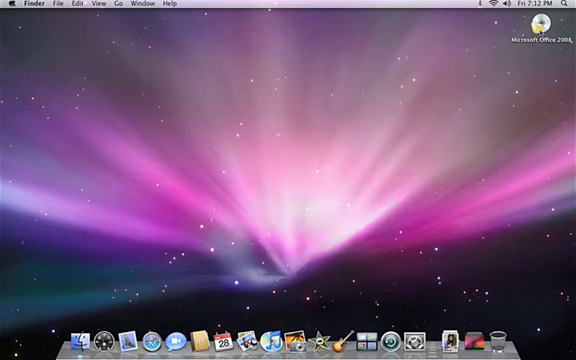
double_click(547, 30)
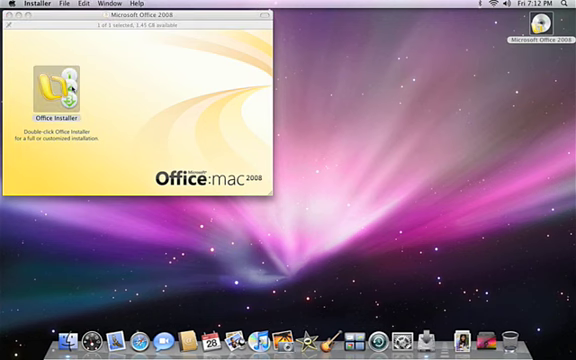
double_click(57, 88)
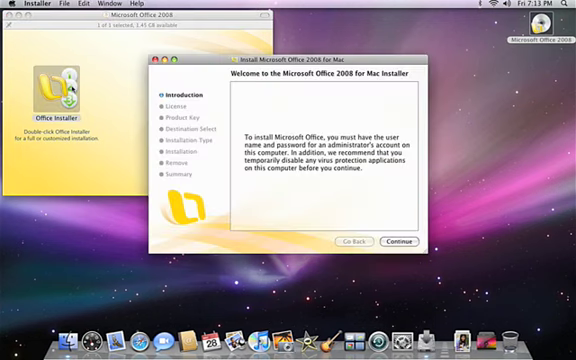